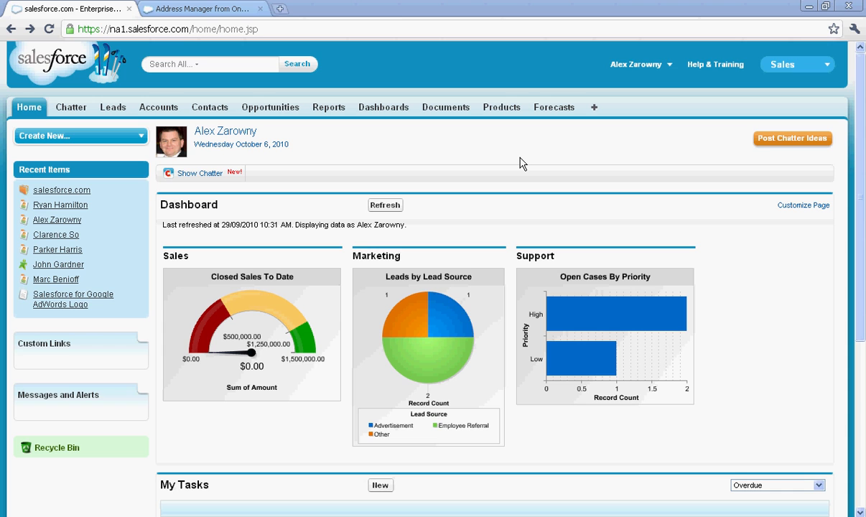
pyautogui.moveTo(321, 160)
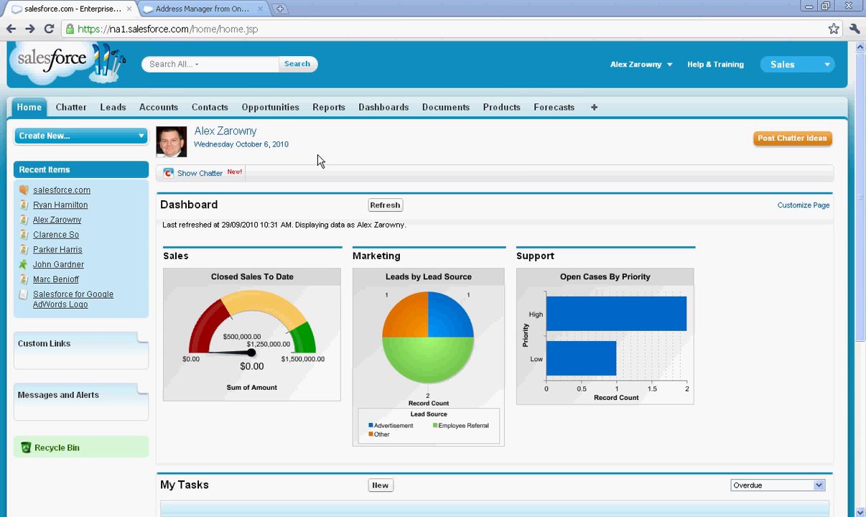
# Bring up the salesforce.com account record and its related Contacts list with mailing addresses.
pyautogui.click(62, 189)
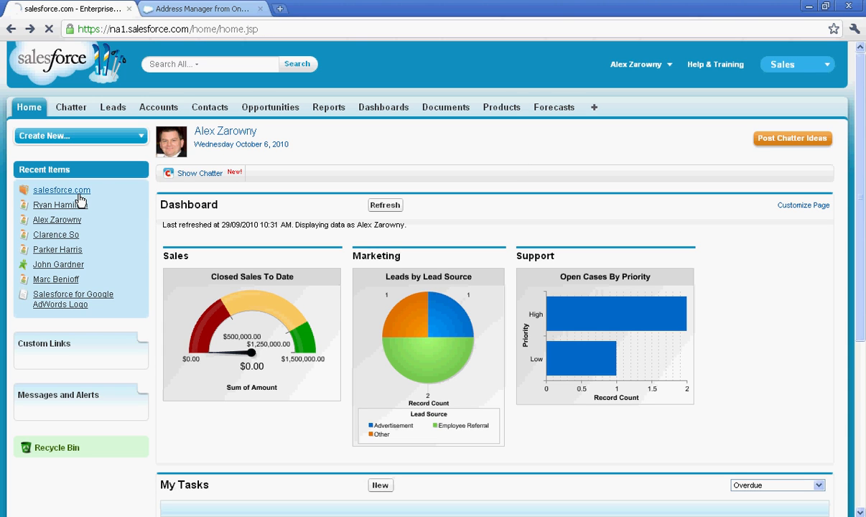
pyautogui.click(61, 190)
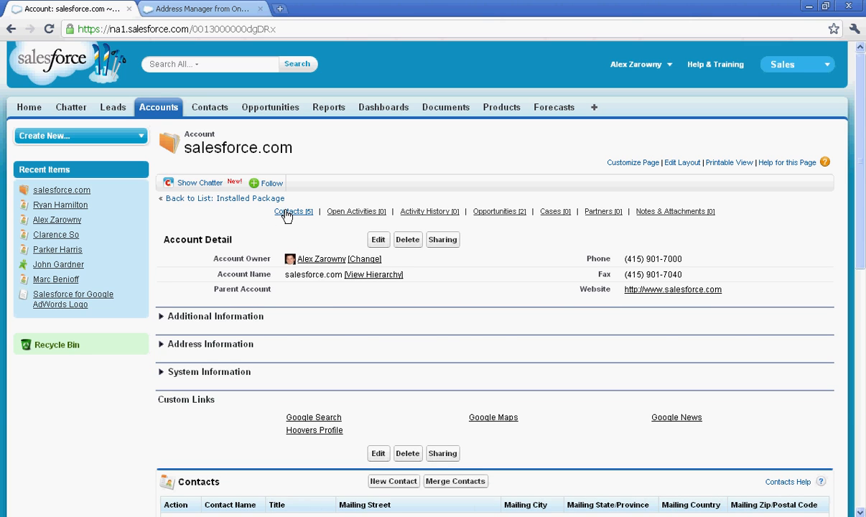
pyautogui.click(290, 211)
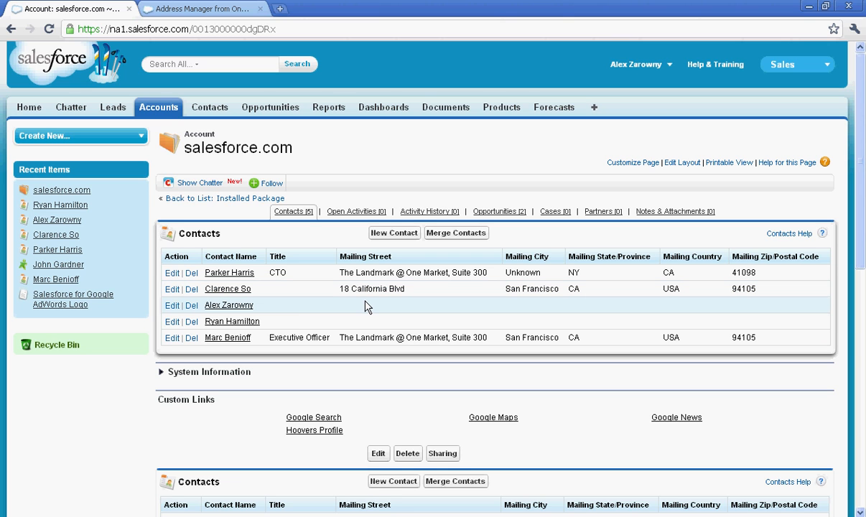
pyautogui.moveTo(368, 324)
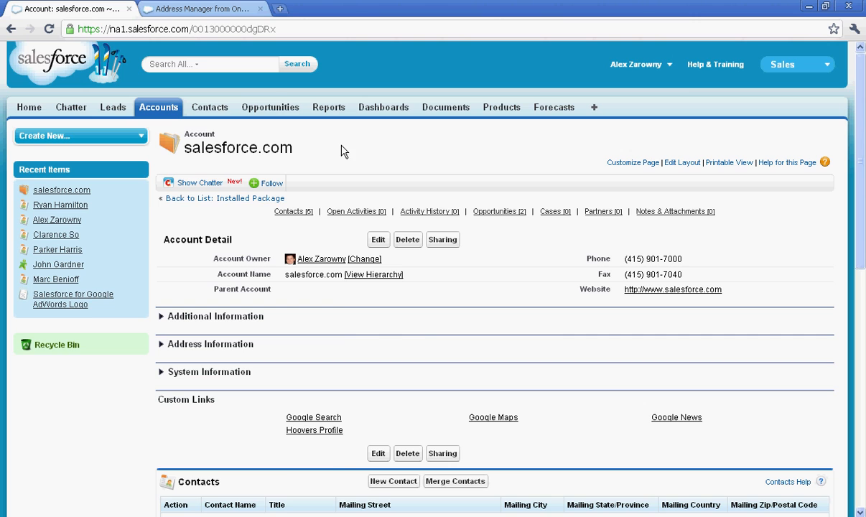
# Start Get It Now for the Address Manager from Onpath listing on AppExchange.
pyautogui.click(204, 9)
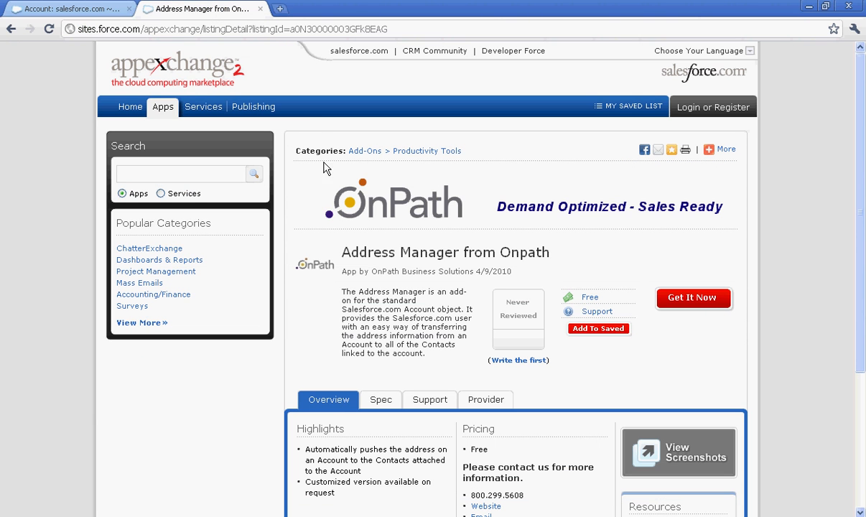
pyautogui.moveTo(329, 214)
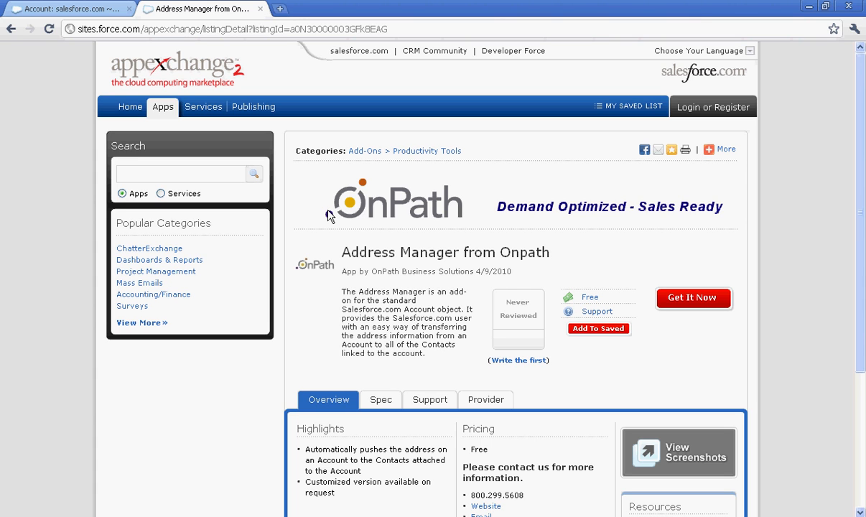
pyautogui.click(692, 298)
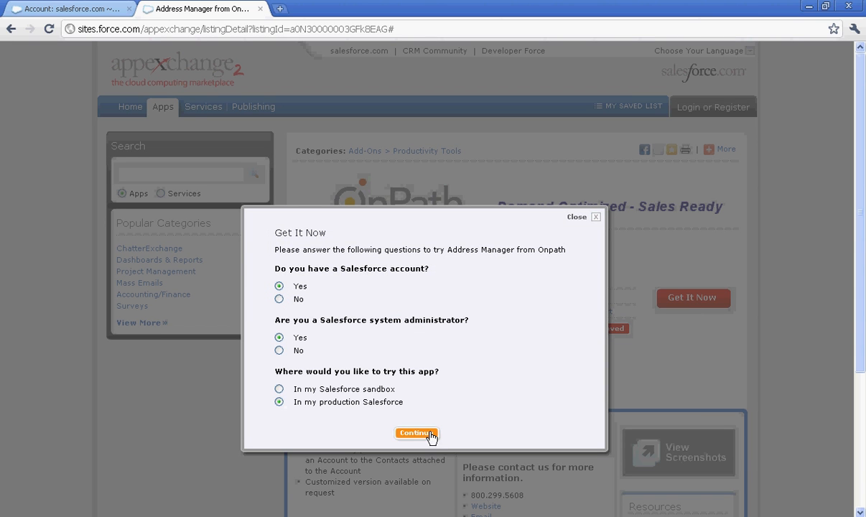
# Continue, sign in, accept the terms, install and confirm the password to reach the package details.
pyautogui.click(416, 433)
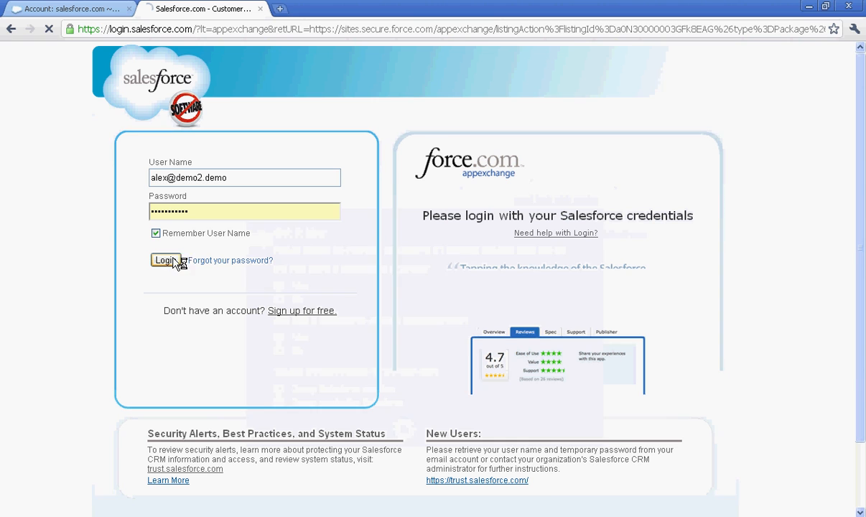
pyautogui.click(166, 260)
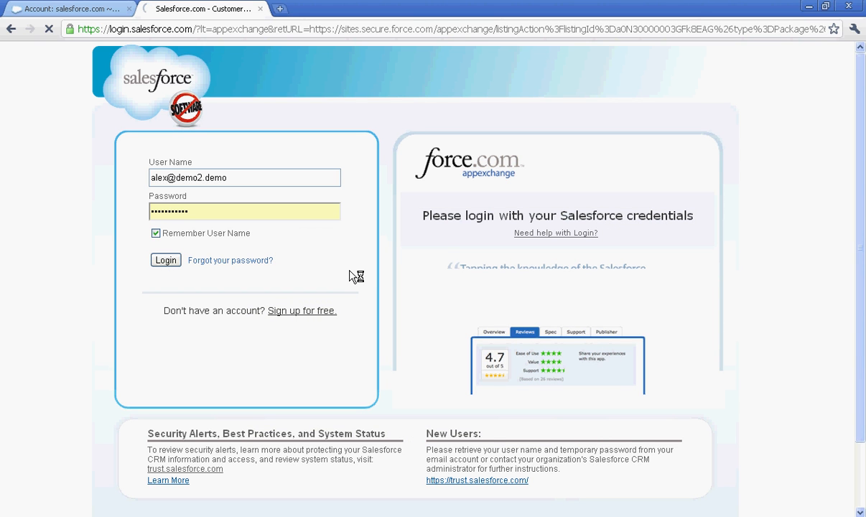
pyautogui.click(165, 260)
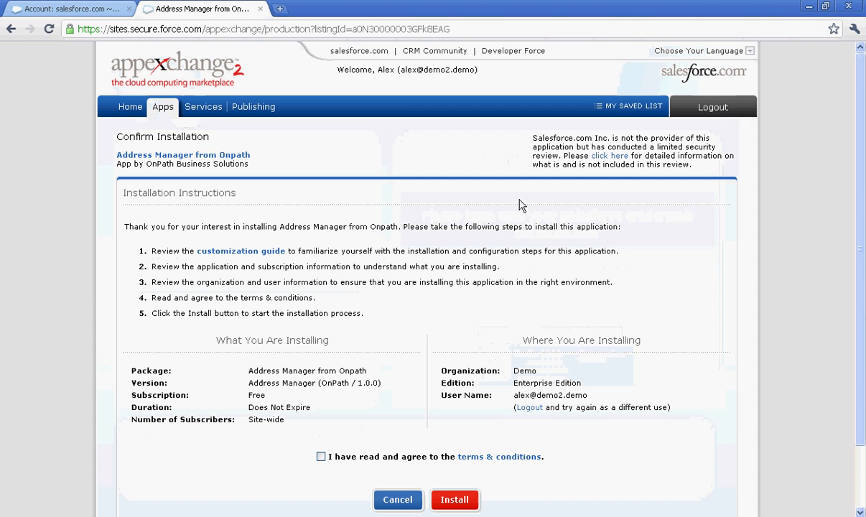
pyautogui.click(322, 457)
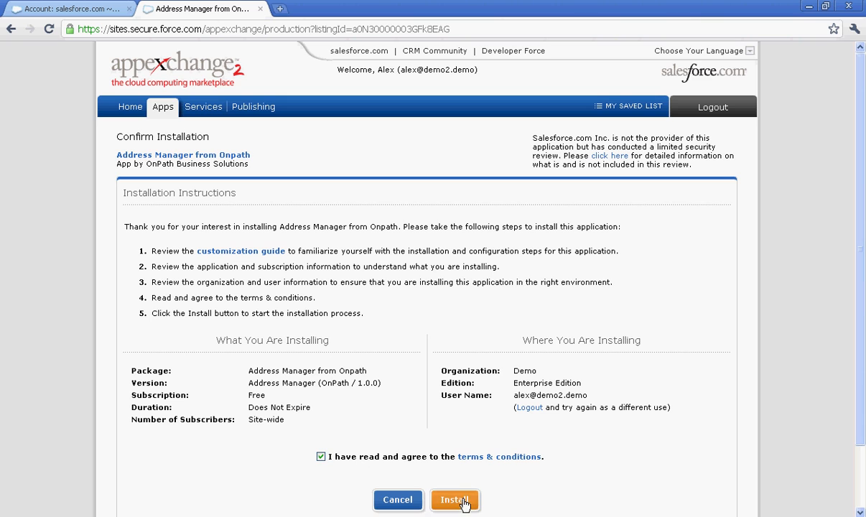
pyautogui.click(454, 500)
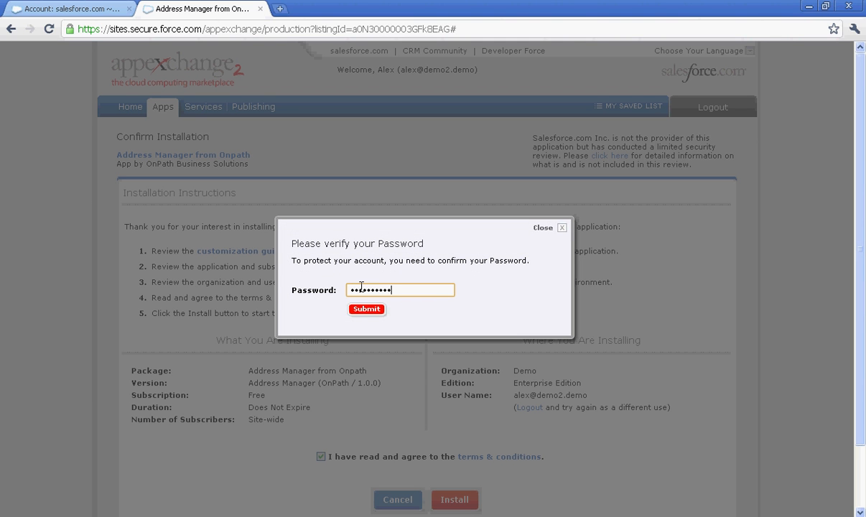
pyautogui.click(366, 309)
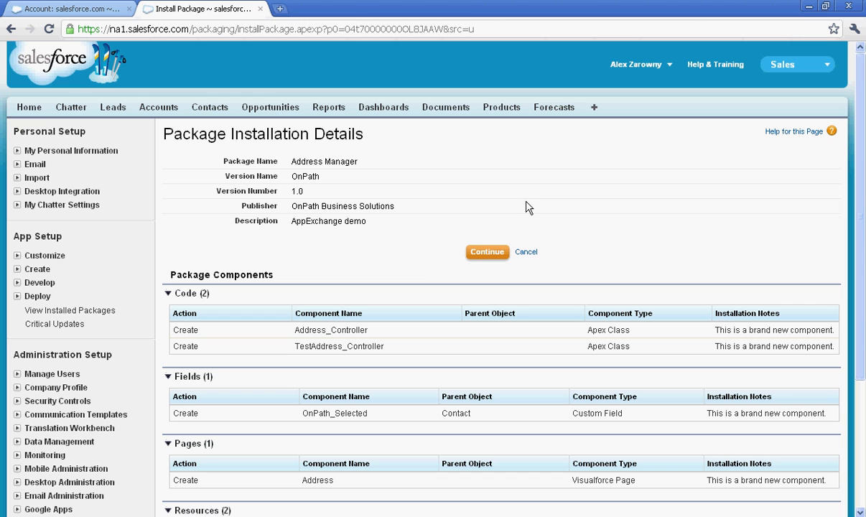
pyautogui.moveTo(424, 284)
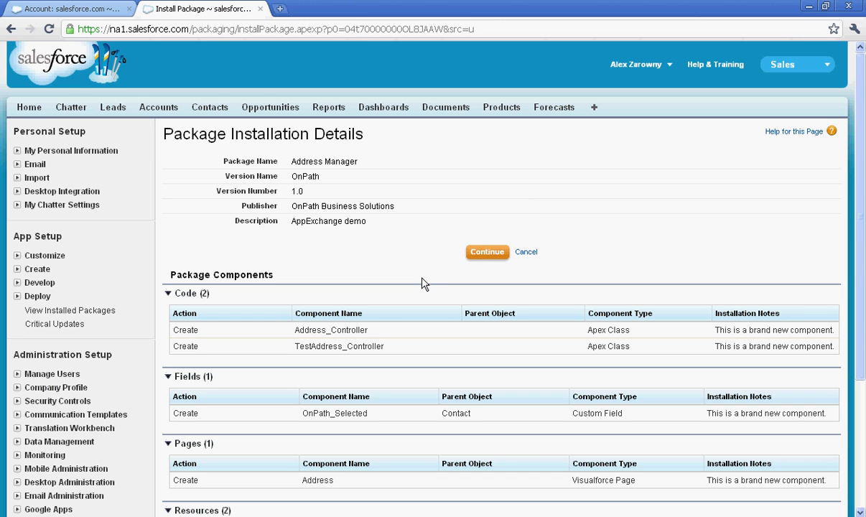
# Continue from Package Installation Details to step 1 of 3, approving package API access.
pyautogui.click(487, 253)
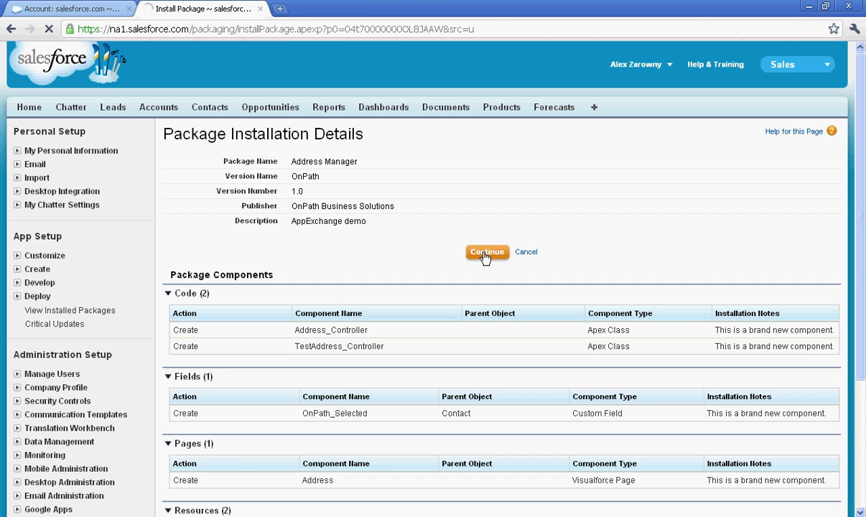
pyautogui.click(487, 253)
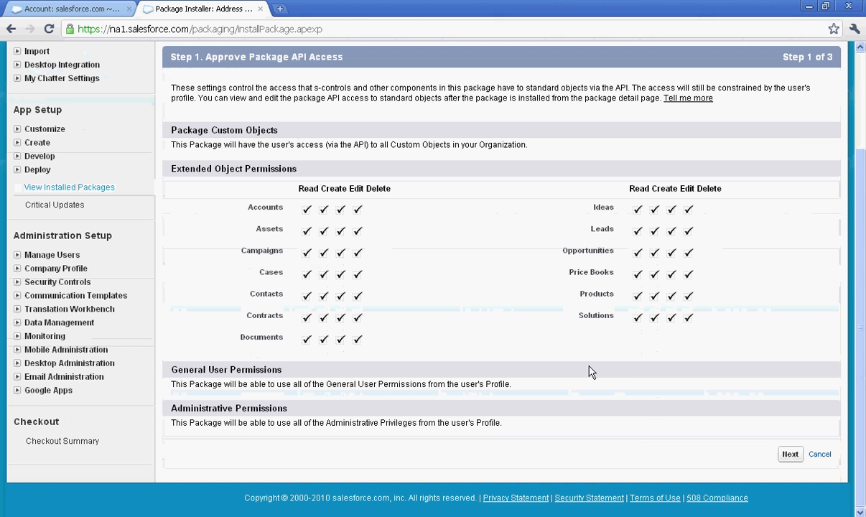
pyautogui.click(790, 454)
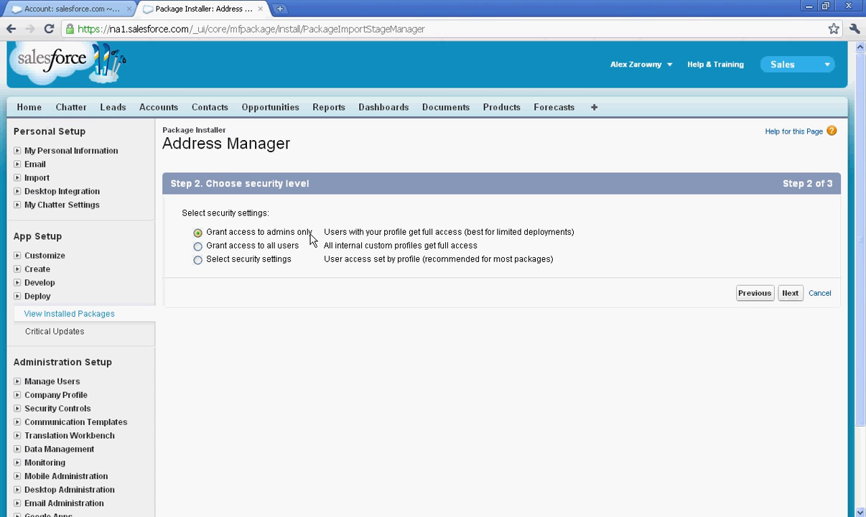
pyautogui.moveTo(219, 271)
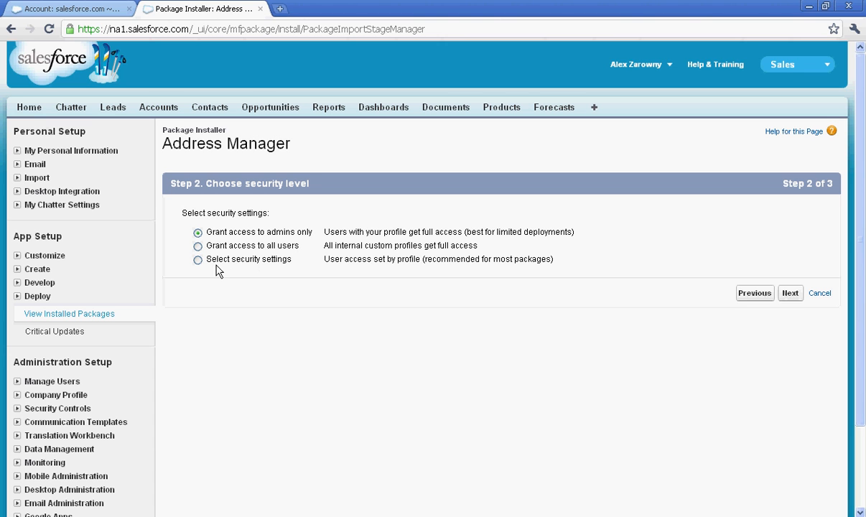
# Choose per-profile security, give the custom profiles Full Access and advance to step 3 of 3.
pyautogui.click(198, 259)
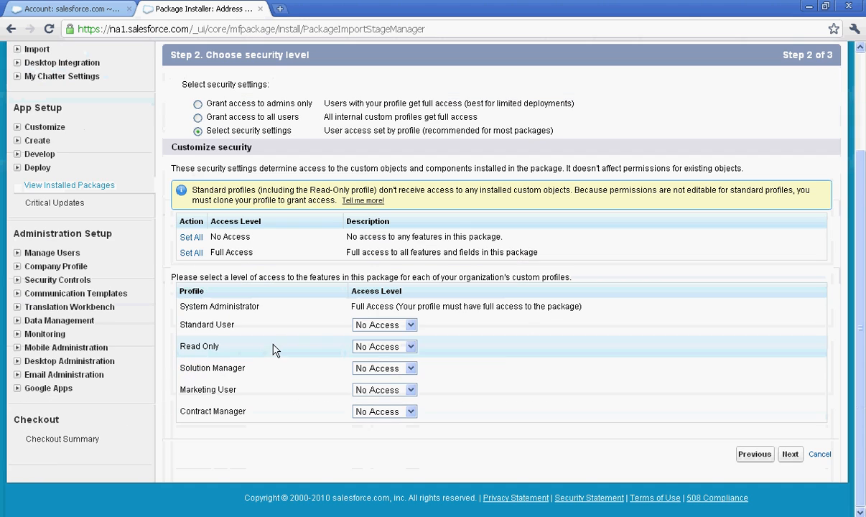
pyautogui.click(385, 346)
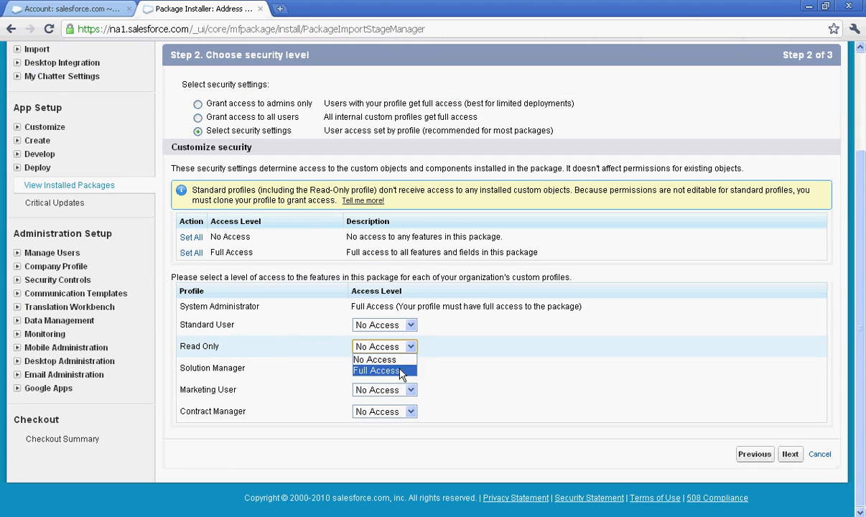
pyautogui.click(376, 370)
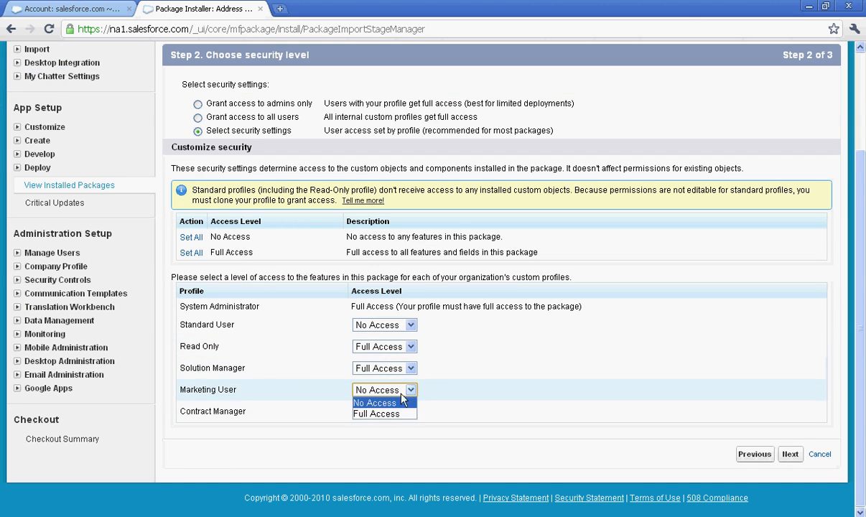
pyautogui.click(375, 414)
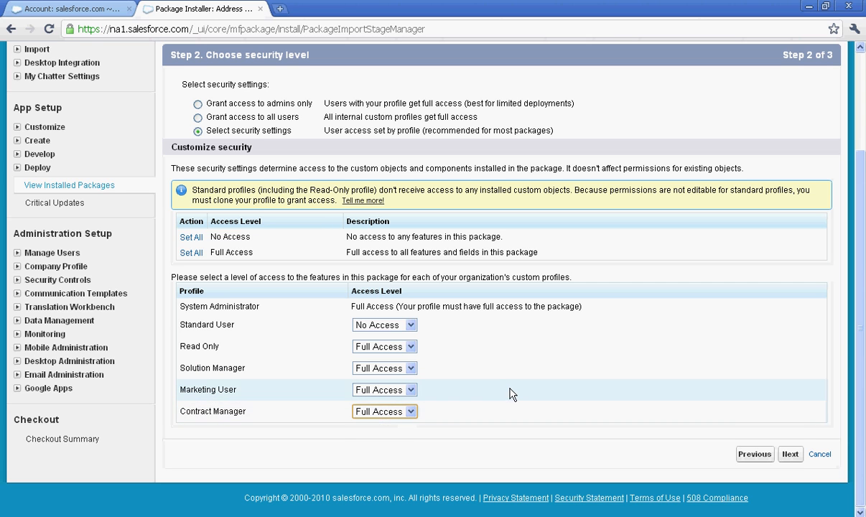
pyautogui.moveTo(672, 416)
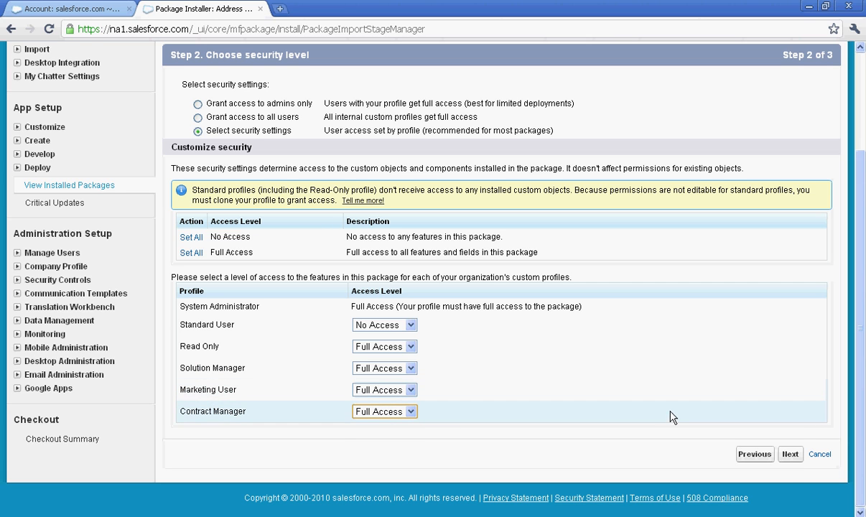
pyautogui.click(790, 454)
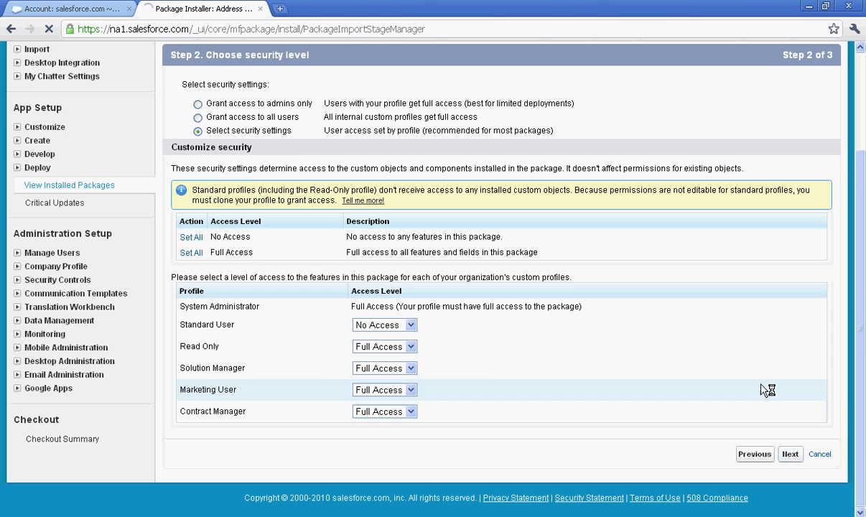
pyautogui.click(790, 454)
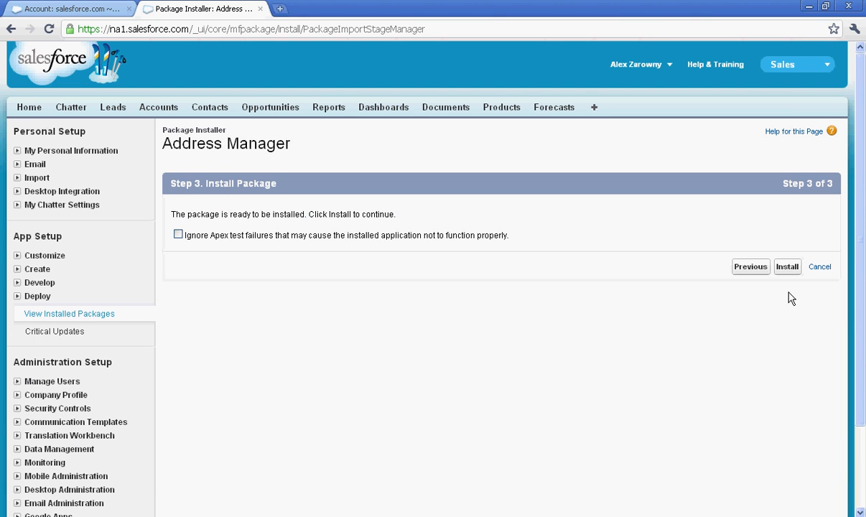
# Install the package, then reach Customize > Accounts > Page Layouts in App Setup.
pyautogui.click(788, 266)
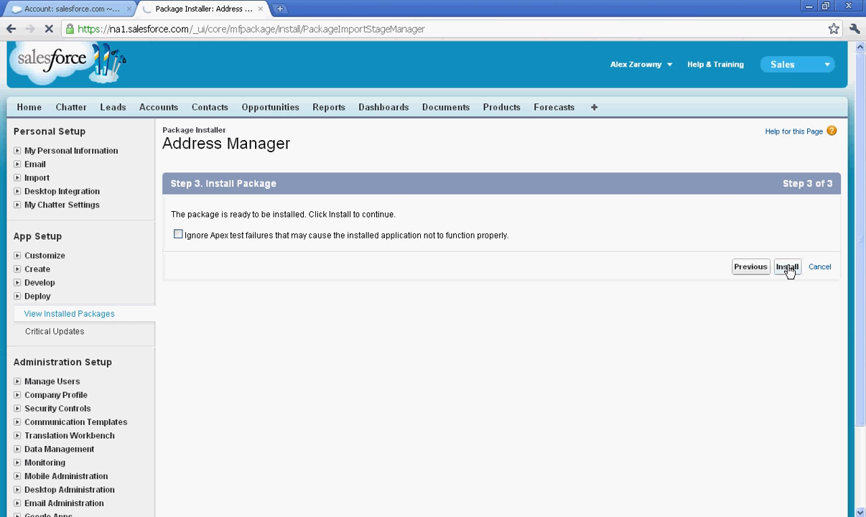
pyautogui.click(787, 266)
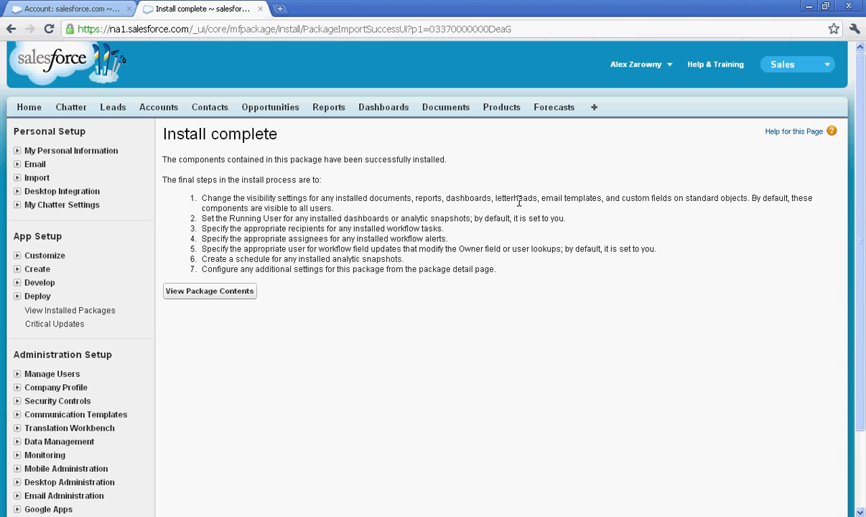
pyautogui.moveTo(17, 259)
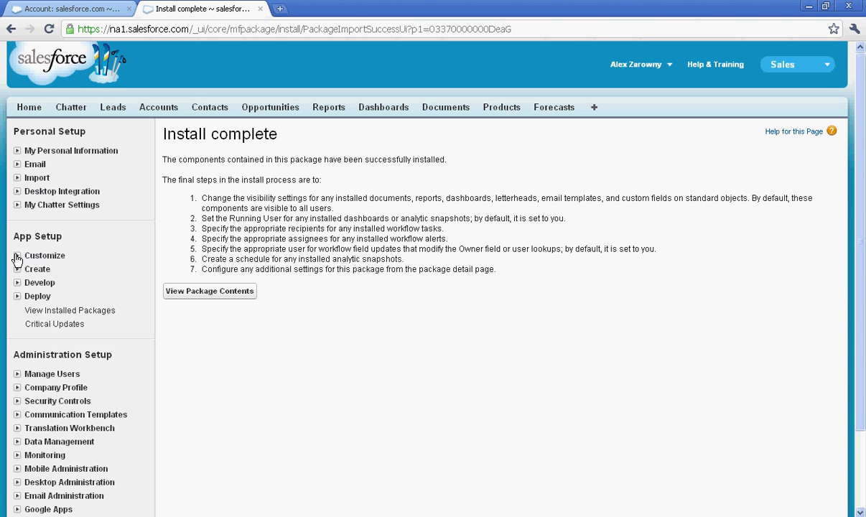
pyautogui.click(17, 256)
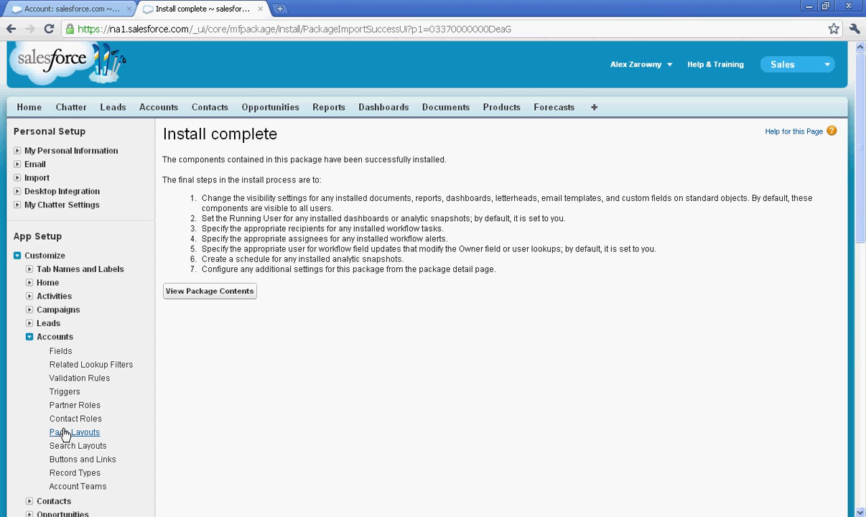
pyautogui.click(74, 431)
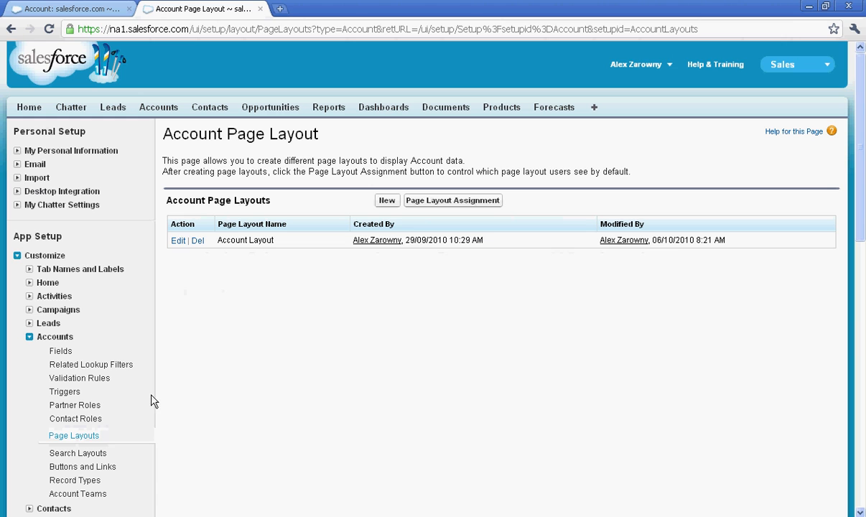
# Edit the Account Layout, drag Address Management into Custom Buttons, save, and go to the Accounts tab.
pyautogui.click(178, 240)
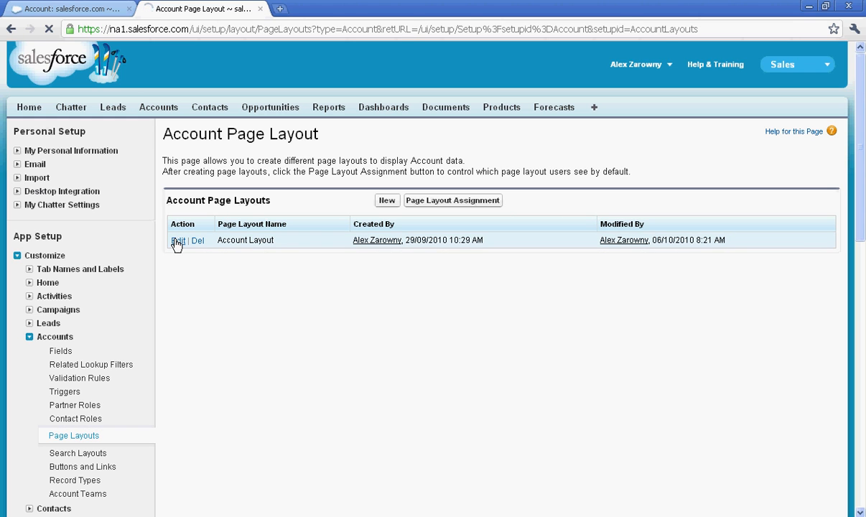
pyautogui.click(177, 240)
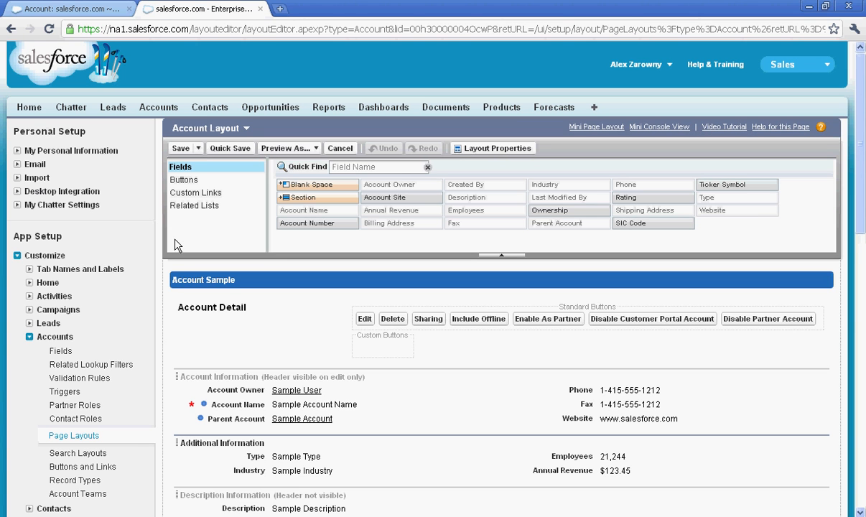
pyautogui.click(184, 180)
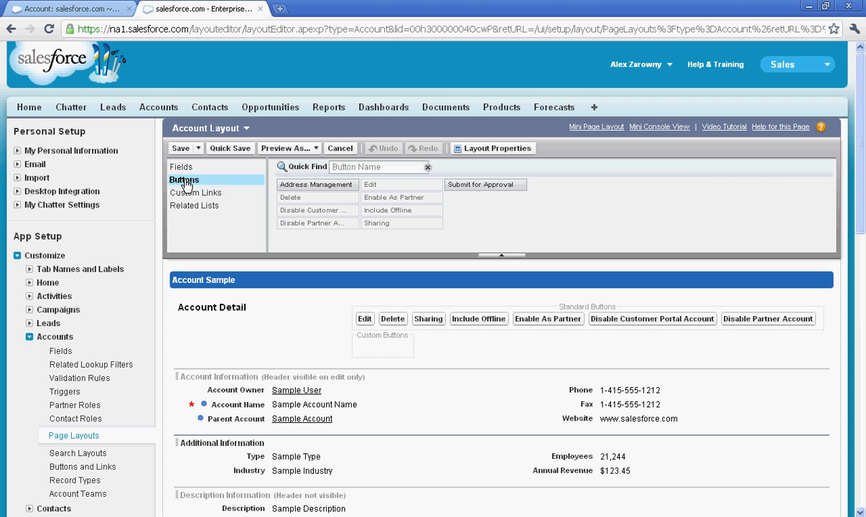
pyautogui.moveTo(316, 184); pyautogui.dragTo(347, 295)
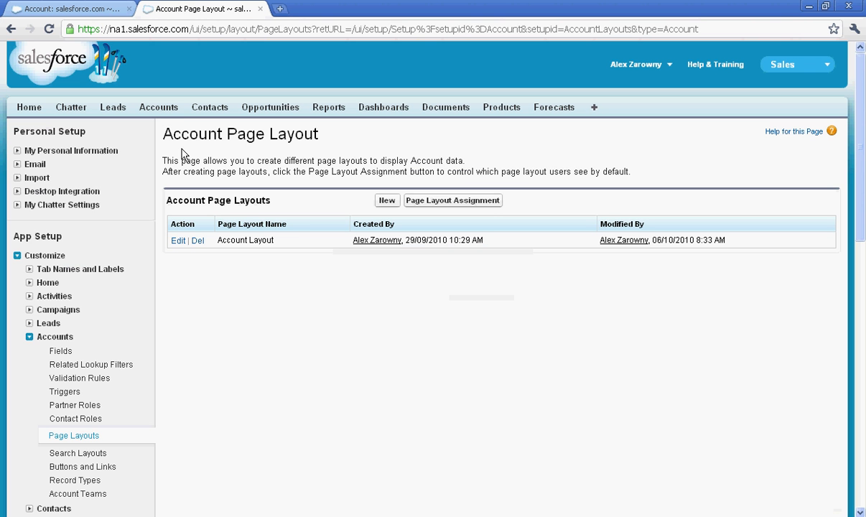
pyautogui.click(158, 106)
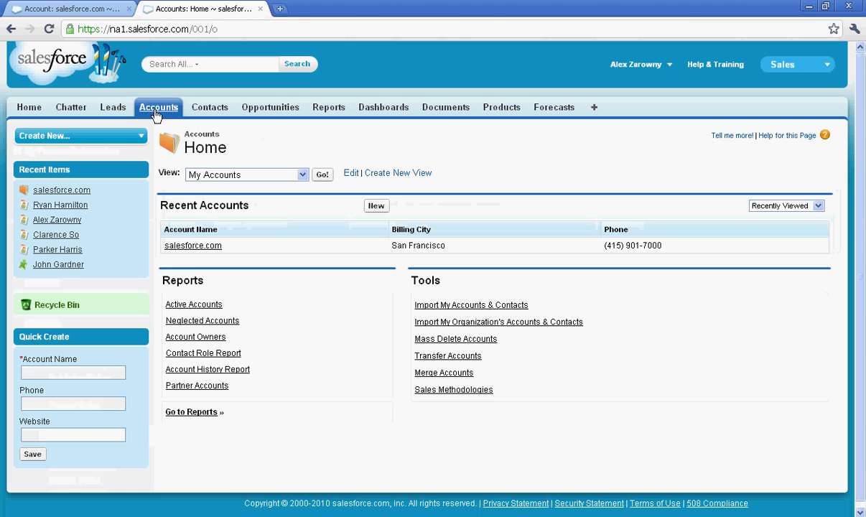
# Reopen the salesforce.com account from Recent Accounts and scroll to its Contacts related list.
pyautogui.click(192, 244)
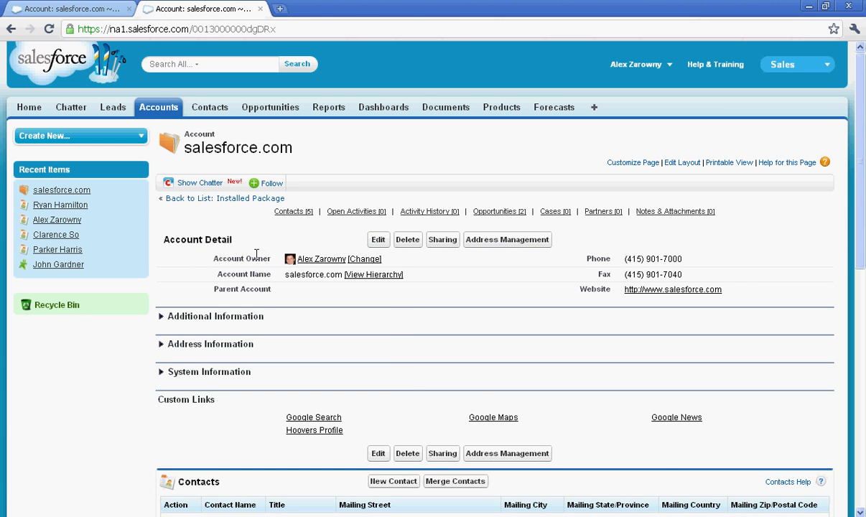
pyautogui.scroll(-3)
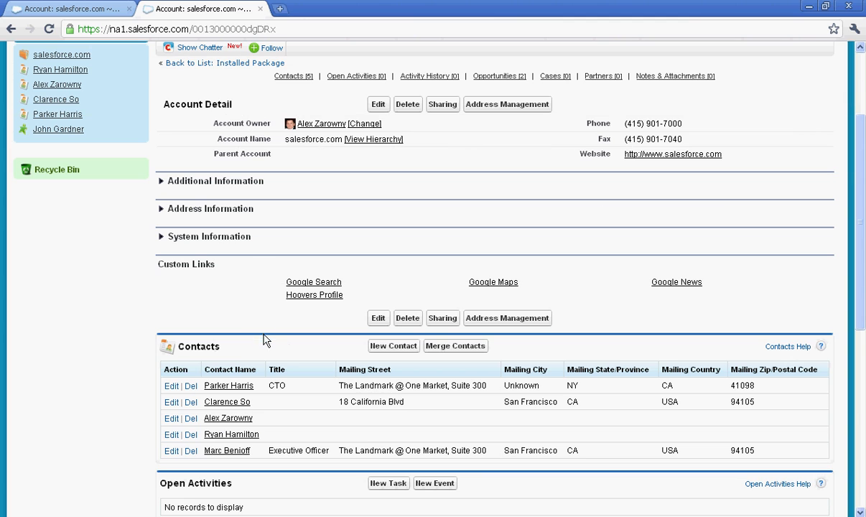
pyautogui.moveTo(288, 350)
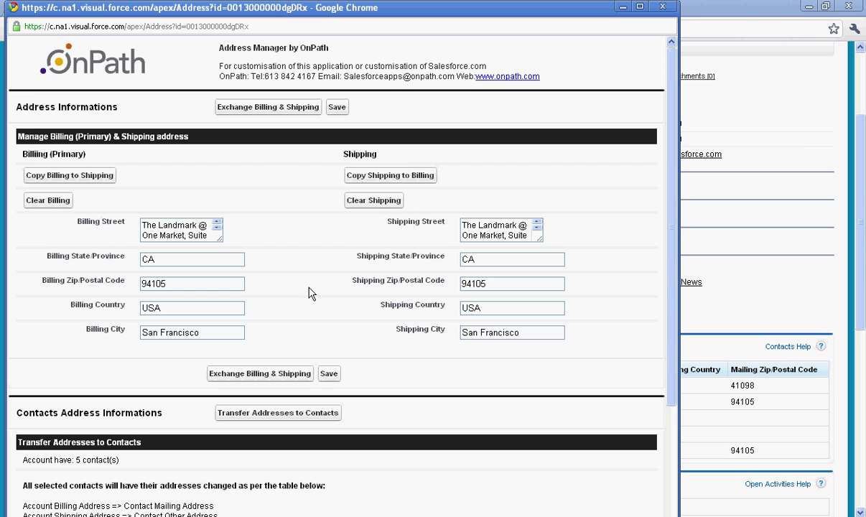
pyautogui.moveTo(261, 115)
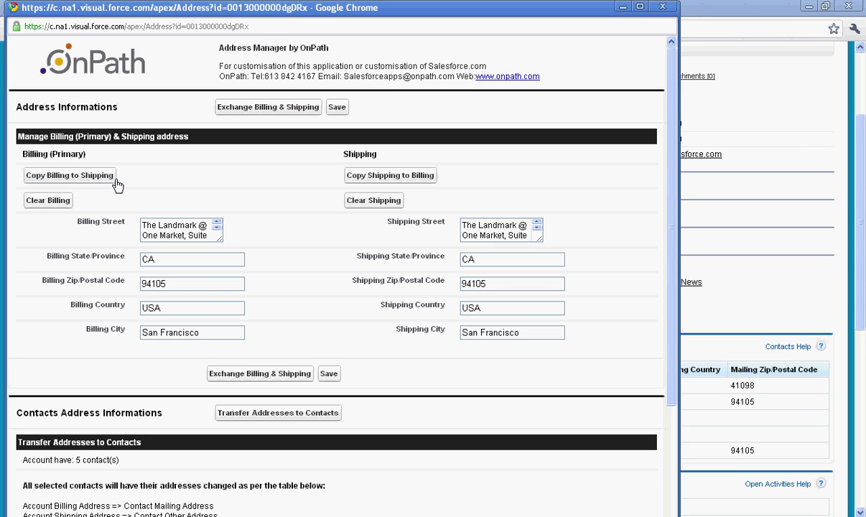
# Scroll the Address Manager window down to the Transfer Addresses to Contacts table.
pyautogui.scroll(-3)
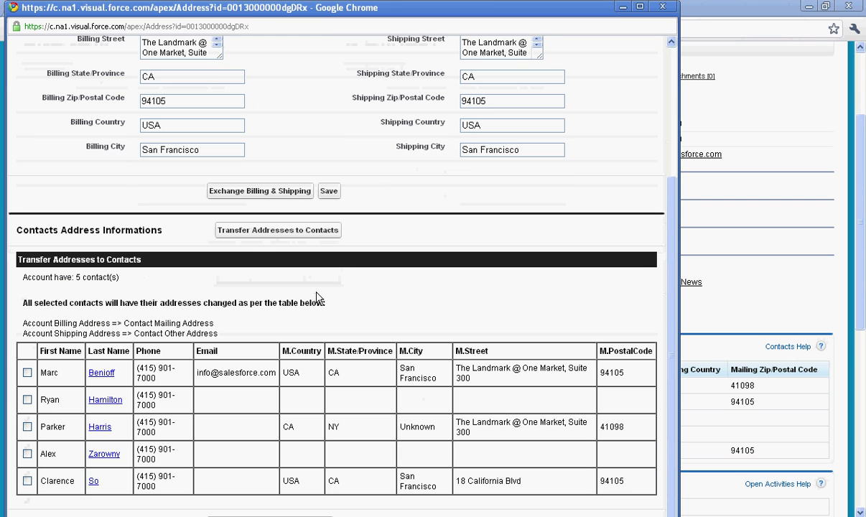
pyautogui.moveTo(207, 295)
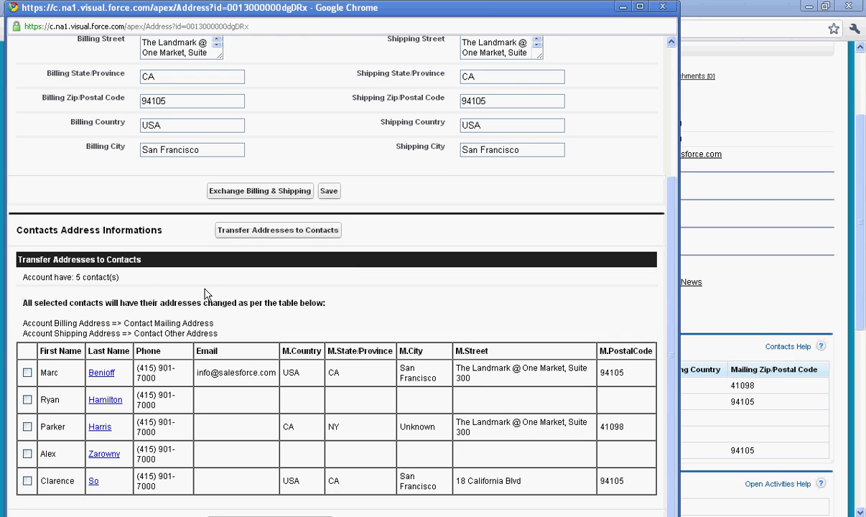
pyautogui.moveTo(164, 284)
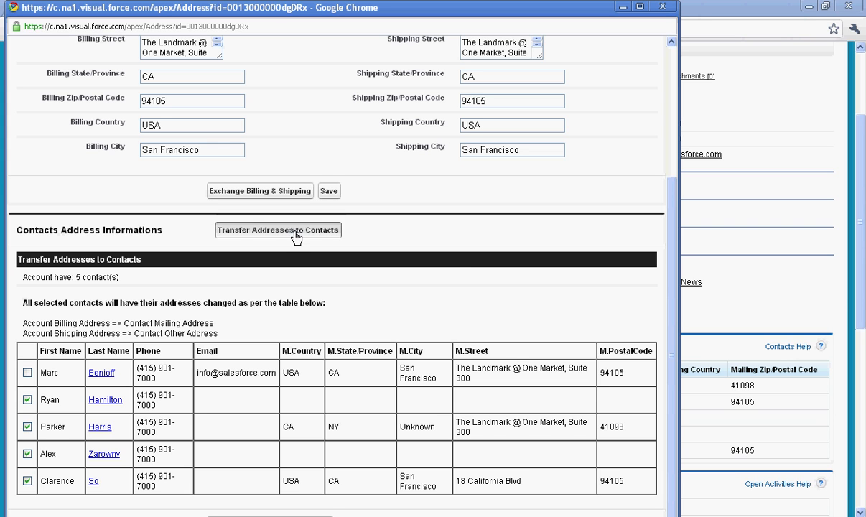
# Transfer the billing address to the selected contacts, confirm with OK, and save to close the manager.
pyautogui.click(277, 230)
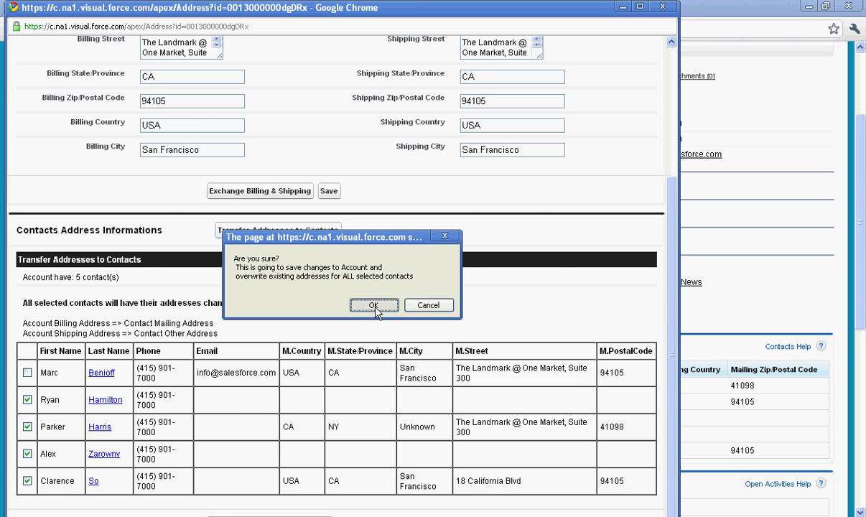
pyautogui.click(373, 305)
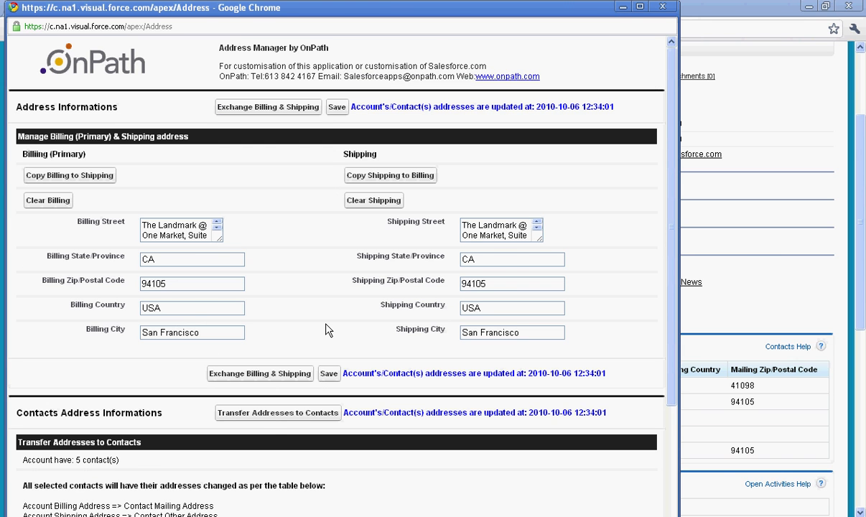
pyautogui.scroll(-3)
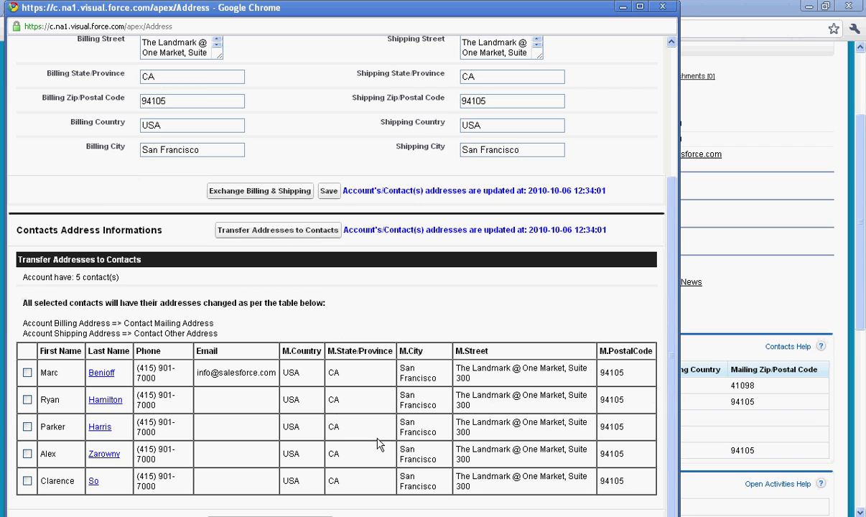
pyautogui.moveTo(420, 446)
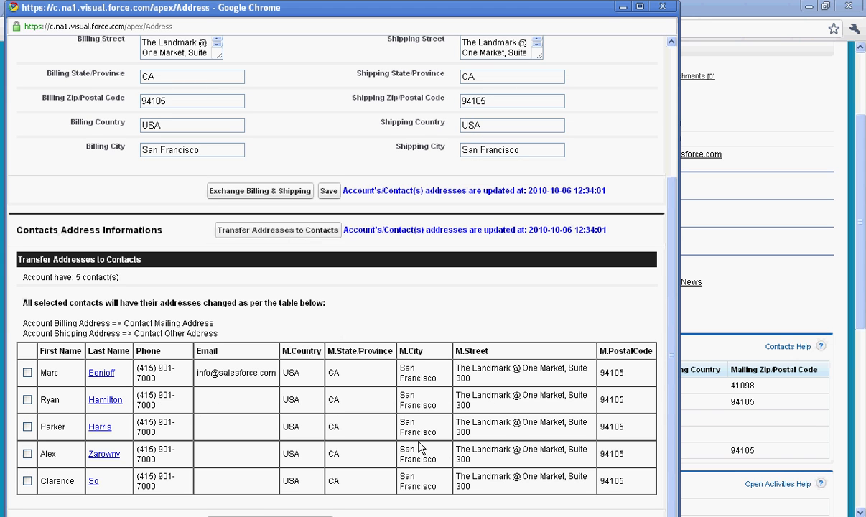
pyautogui.scroll(3)
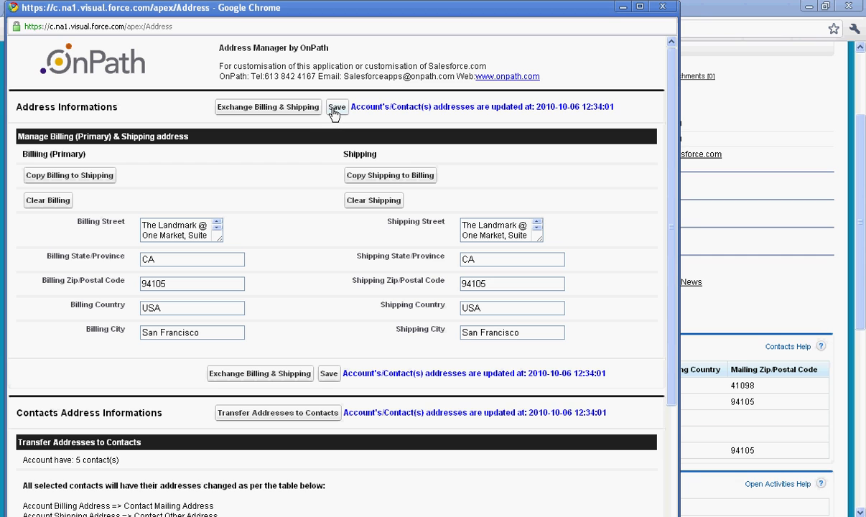
pyautogui.click(336, 106)
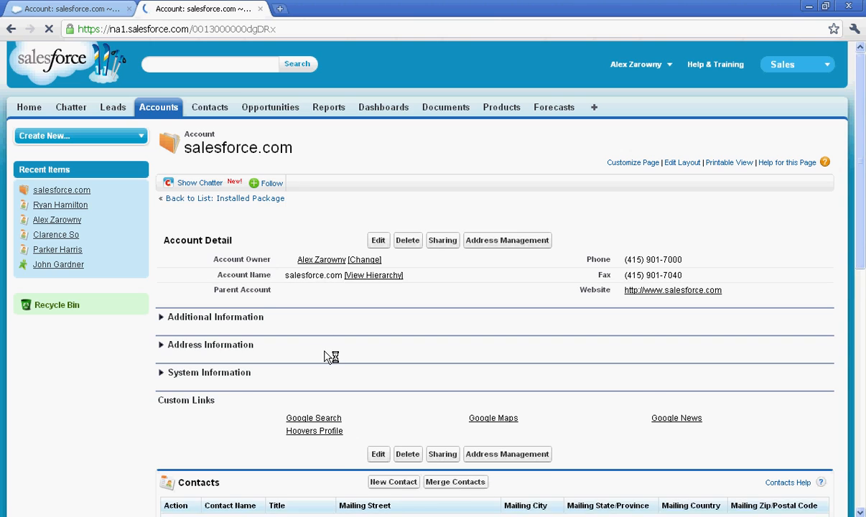
pyautogui.scroll(-3)
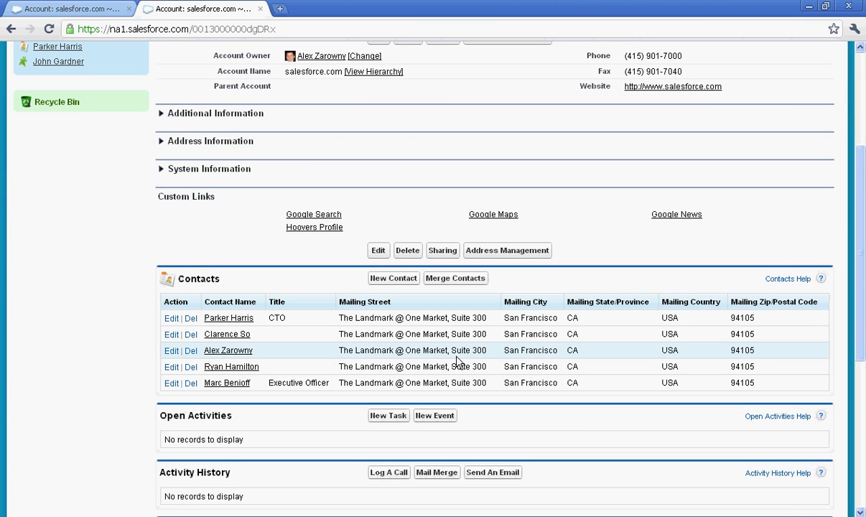
pyautogui.moveTo(122, 247)
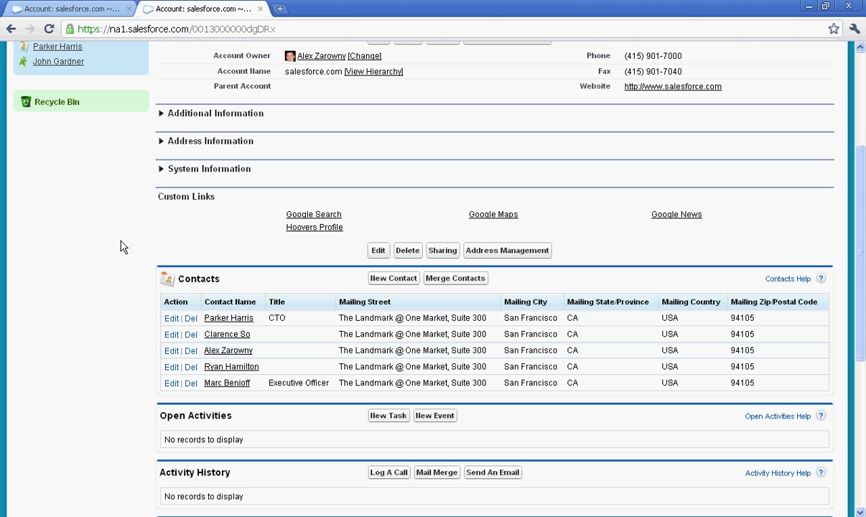
pyautogui.scroll(3)
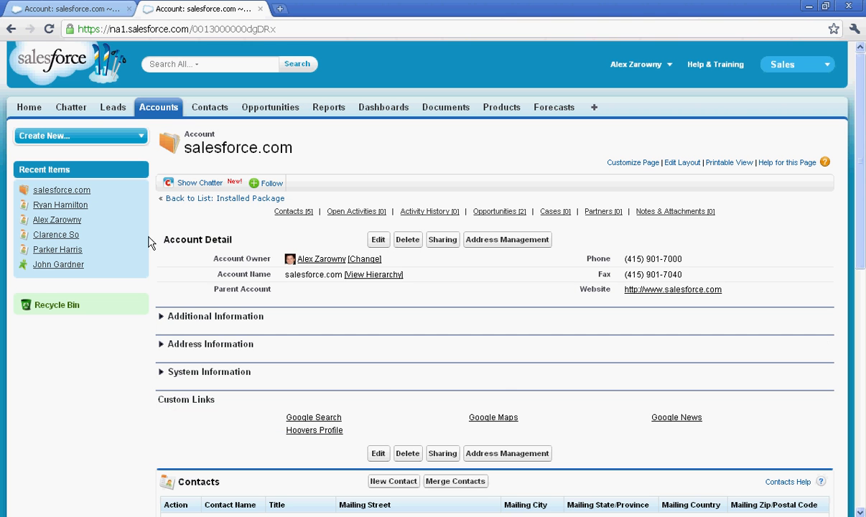
pyautogui.moveTo(347, 142)
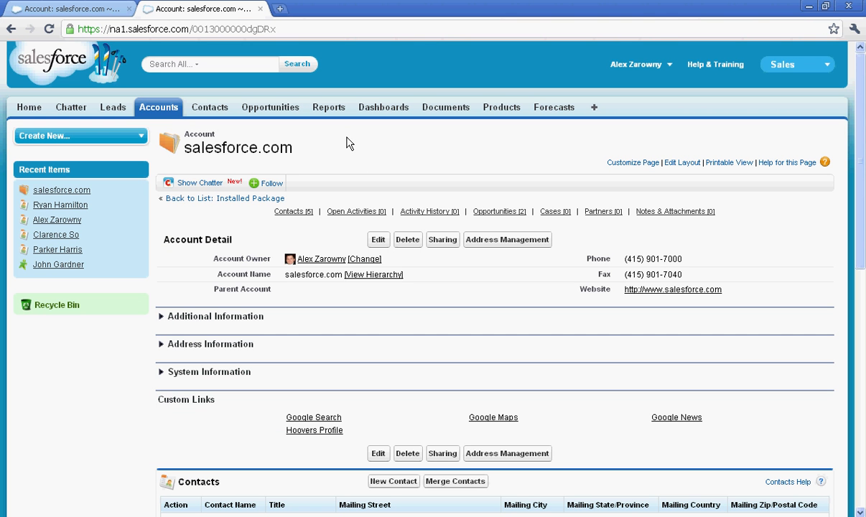